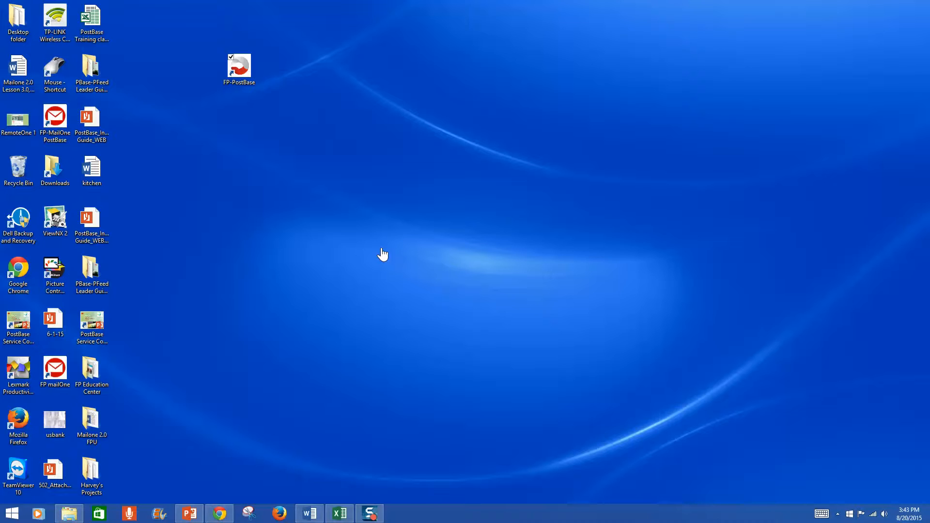
pyautogui.moveTo(272, 215)
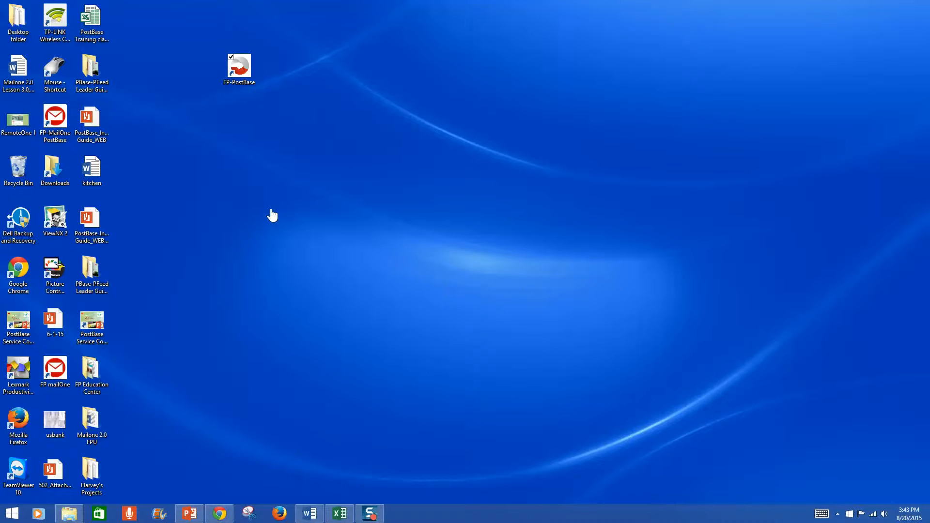
# Select the FP-PostBase shortcut on the Windows desktop
pyautogui.click(239, 66)
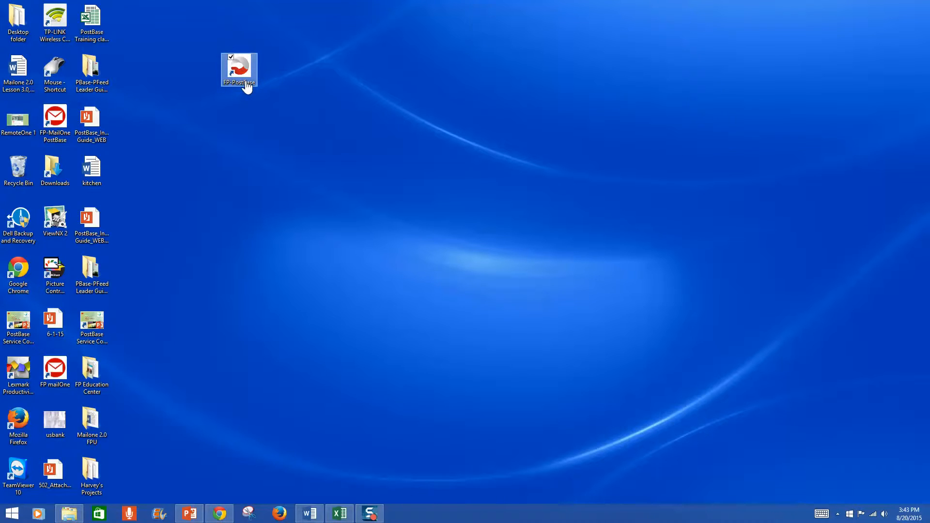
pyautogui.moveTo(229, 95)
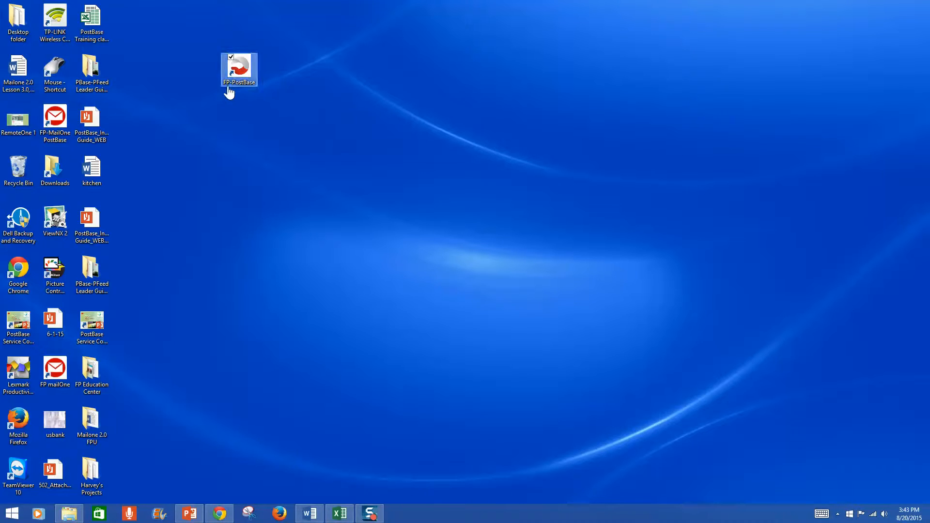
pyautogui.moveTo(247, 92)
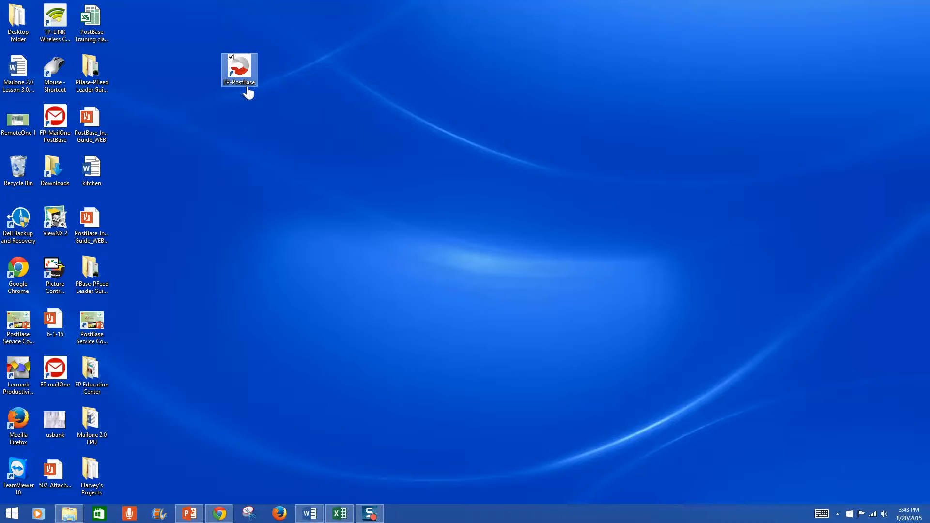
# Launch Reportone from FP-PostBase and maximize its window to full screen
pyautogui.doubleClick(239, 69)
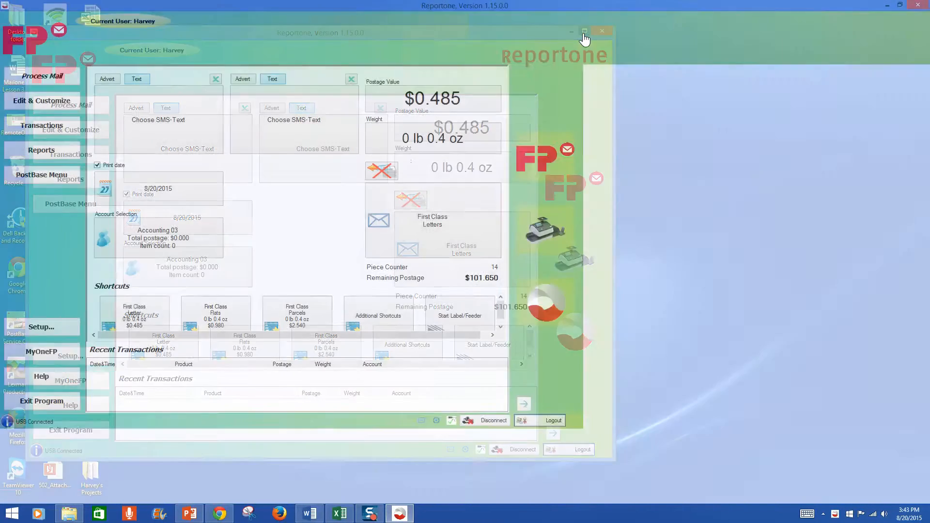
pyautogui.click(586, 31)
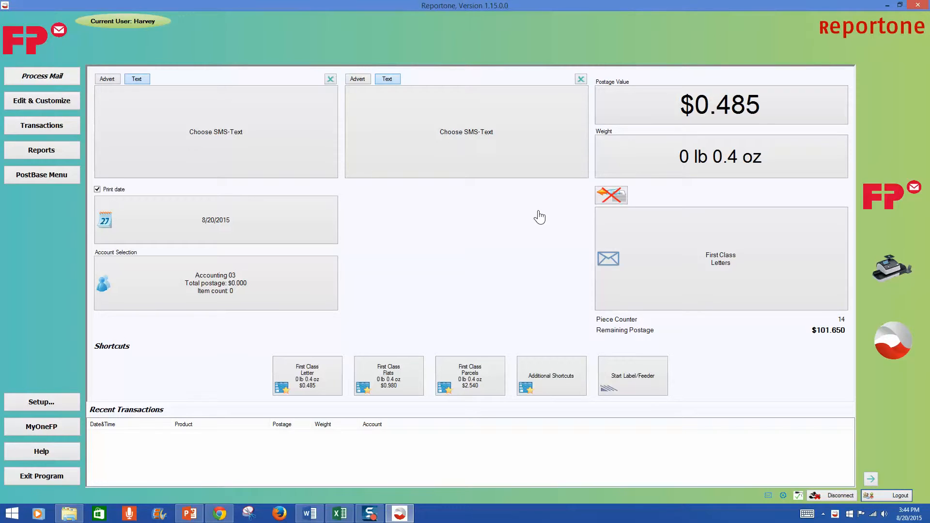
pyautogui.moveTo(509, 213)
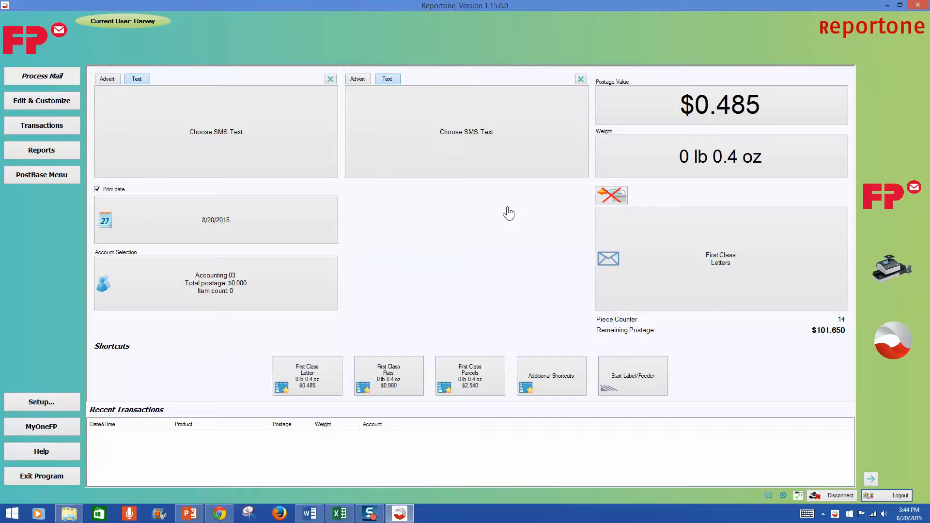
pyautogui.moveTo(476, 206)
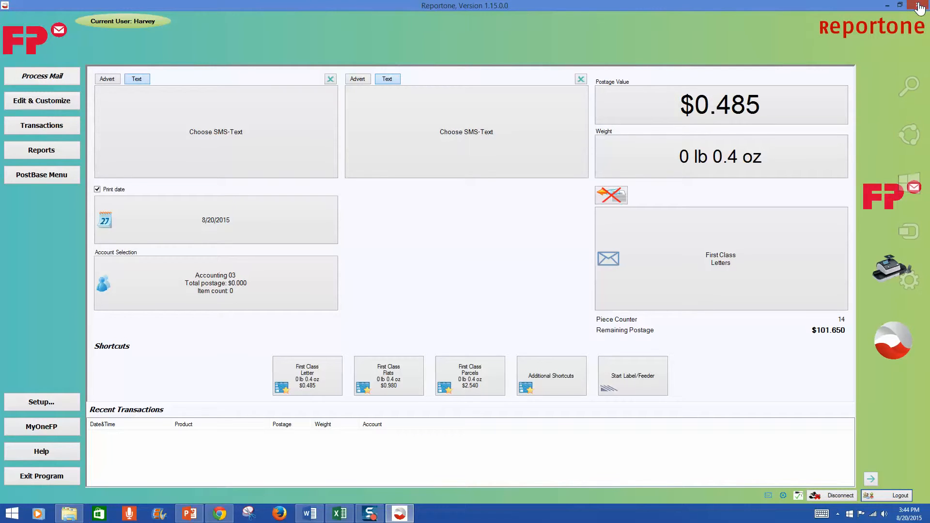
# Exit Reportone with the window's close button
pyautogui.click(915, 6)
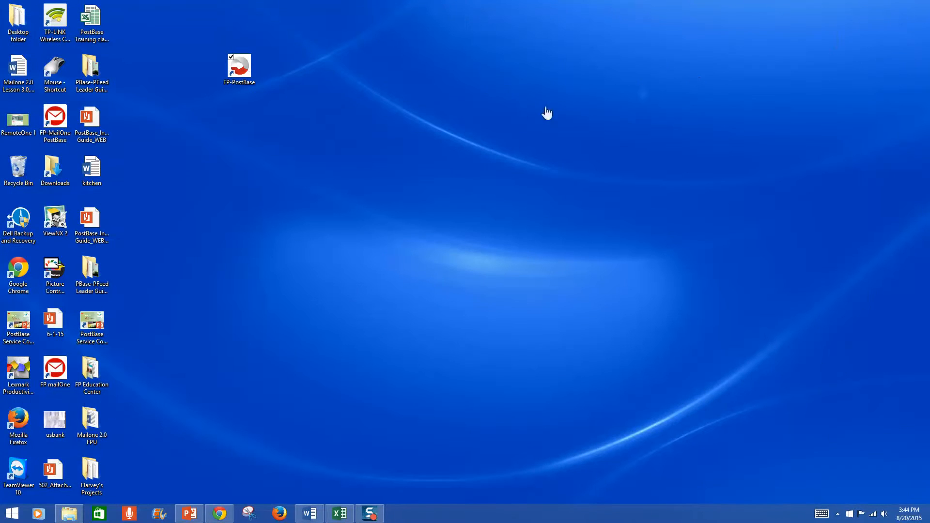
pyautogui.moveTo(489, 137)
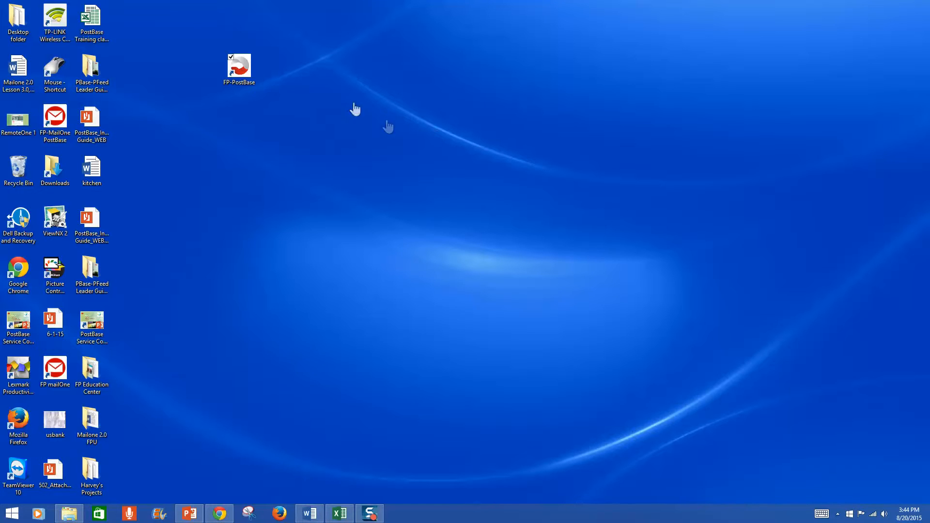
# Relaunch FP-PostBase, which opens PostBase Software reporting no meter connection
pyautogui.doubleClick(239, 65)
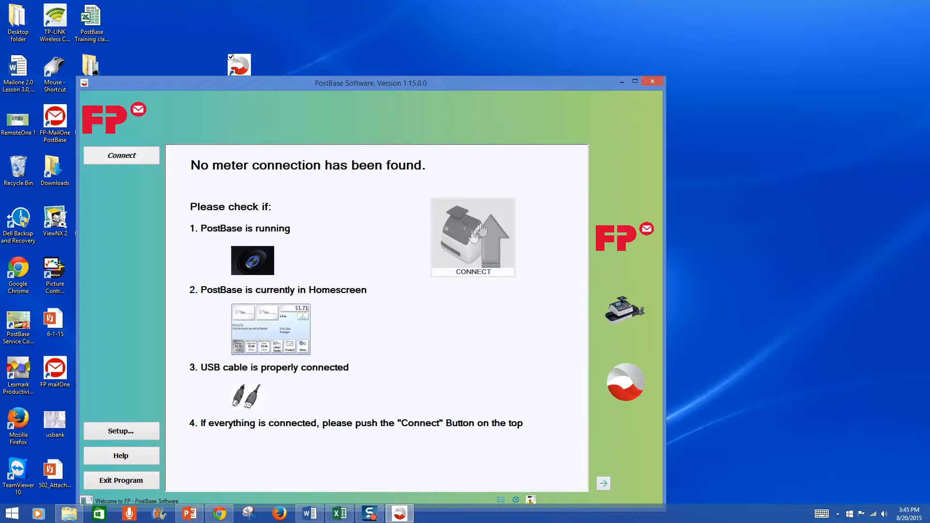
pyautogui.moveTo(495, 249)
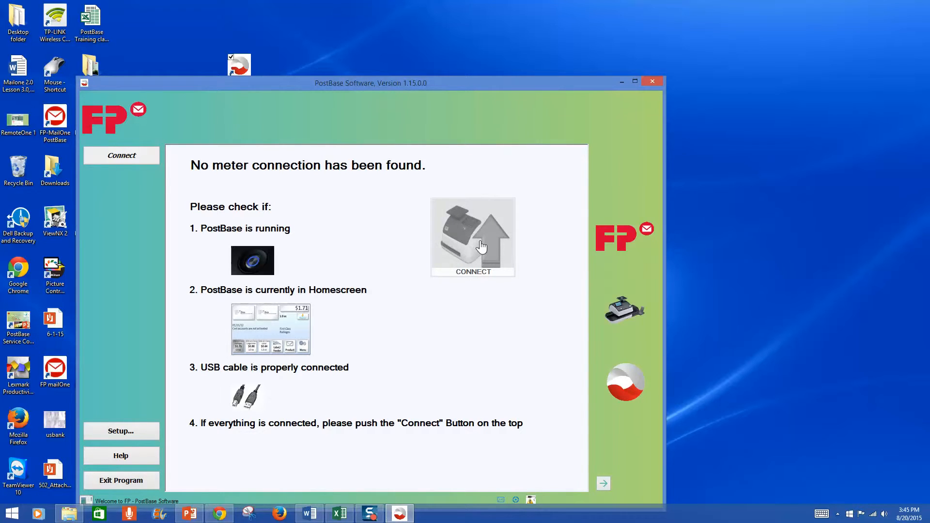
pyautogui.moveTo(529, 248)
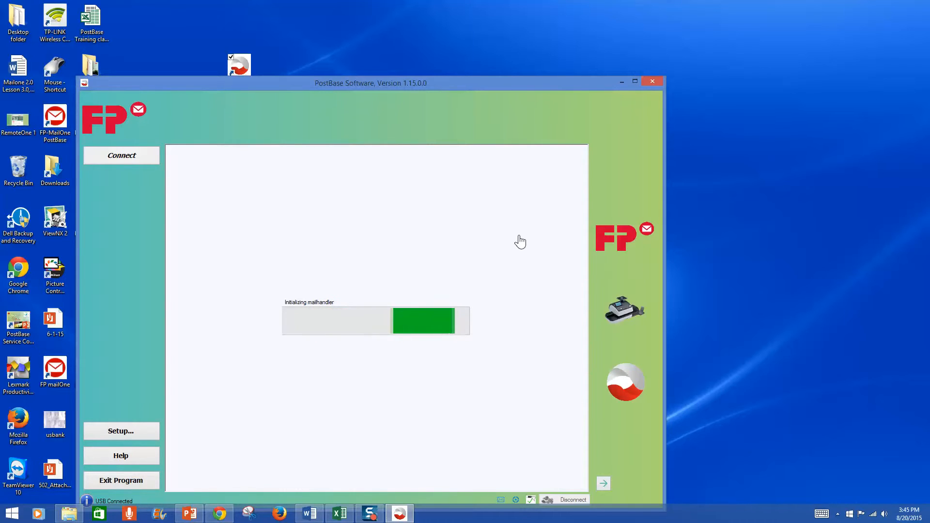
pyautogui.moveTo(383, 360)
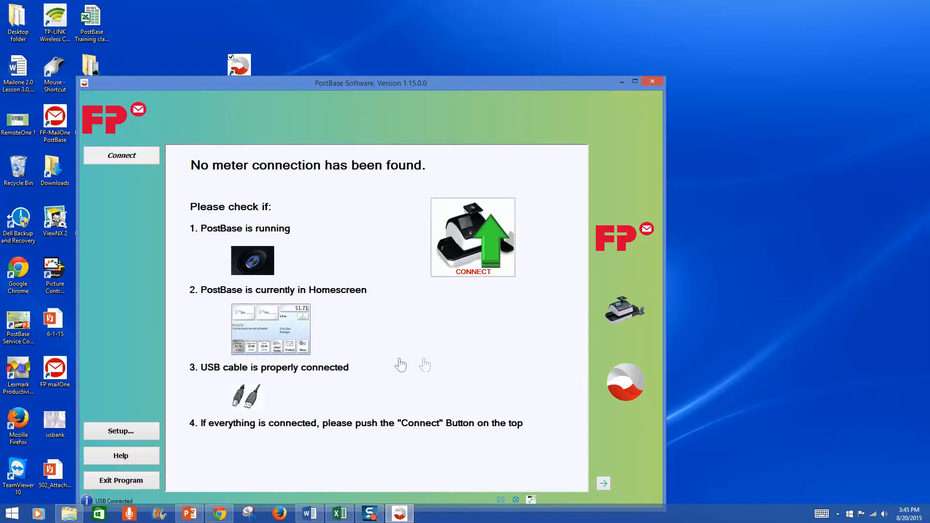
pyautogui.moveTo(544, 274)
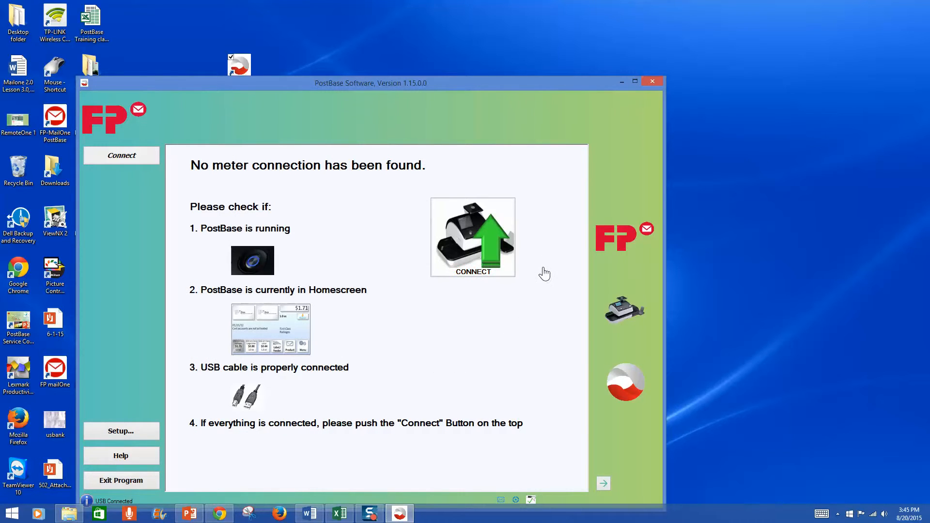
pyautogui.moveTo(517, 240)
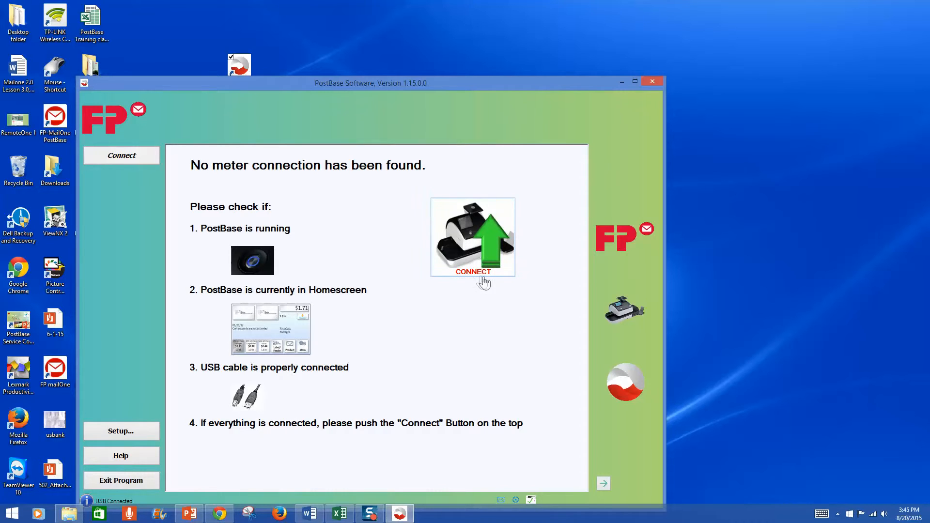
pyautogui.moveTo(494, 293)
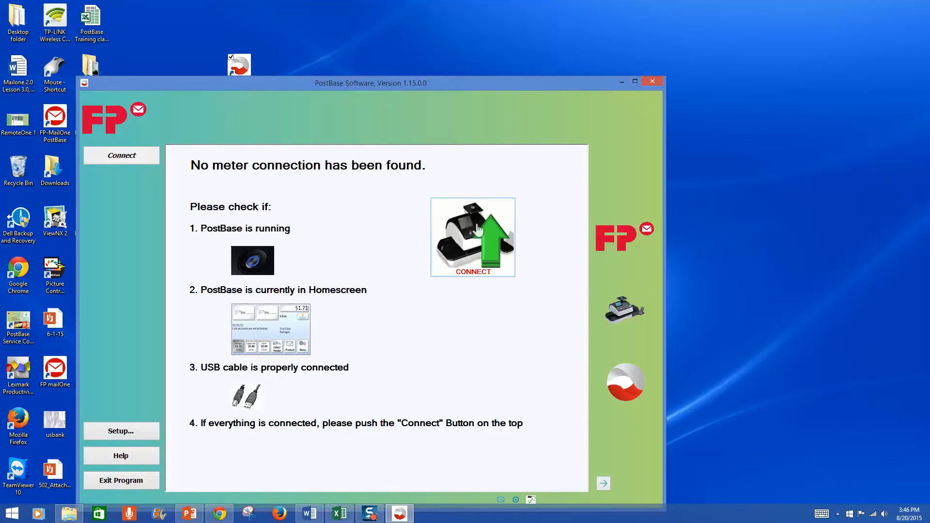
pyautogui.moveTo(528, 260)
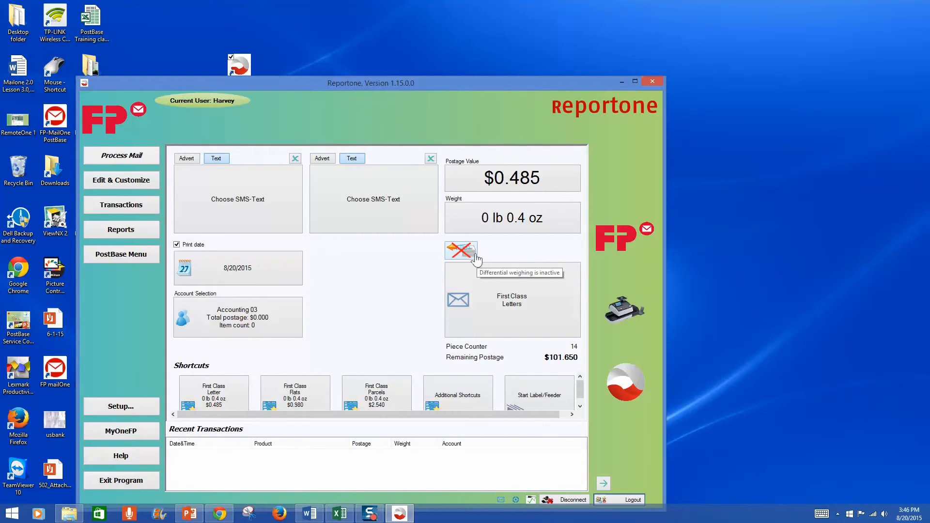
# Maximize the connected Reportone window showing $0.485 postage and shortcuts
pyautogui.click(635, 81)
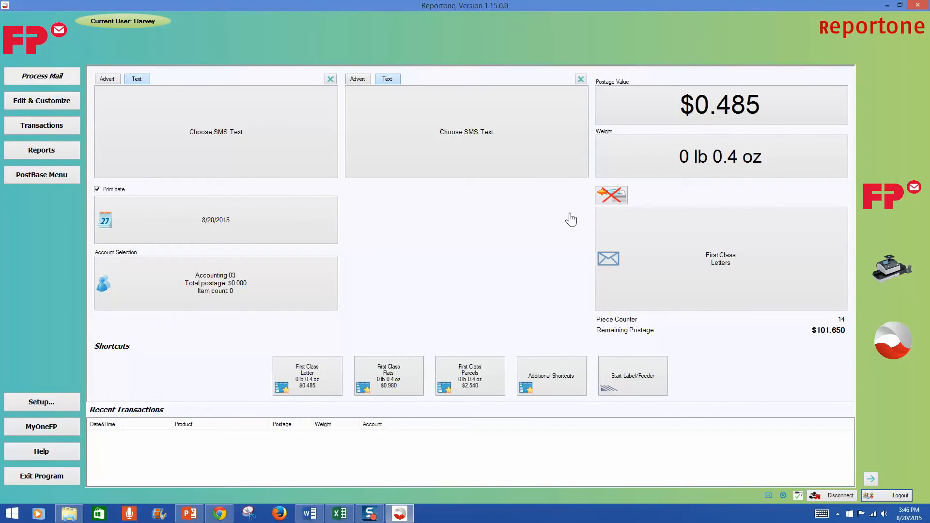
pyautogui.moveTo(568, 221)
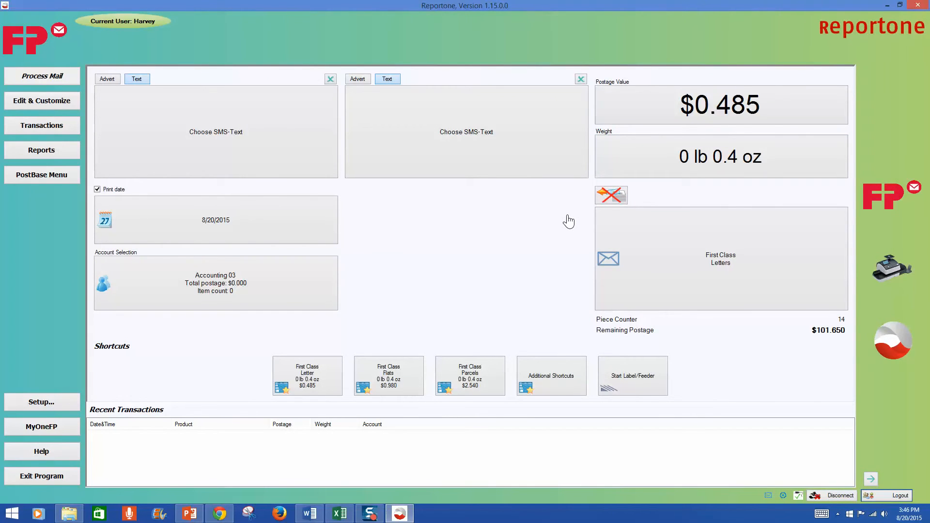